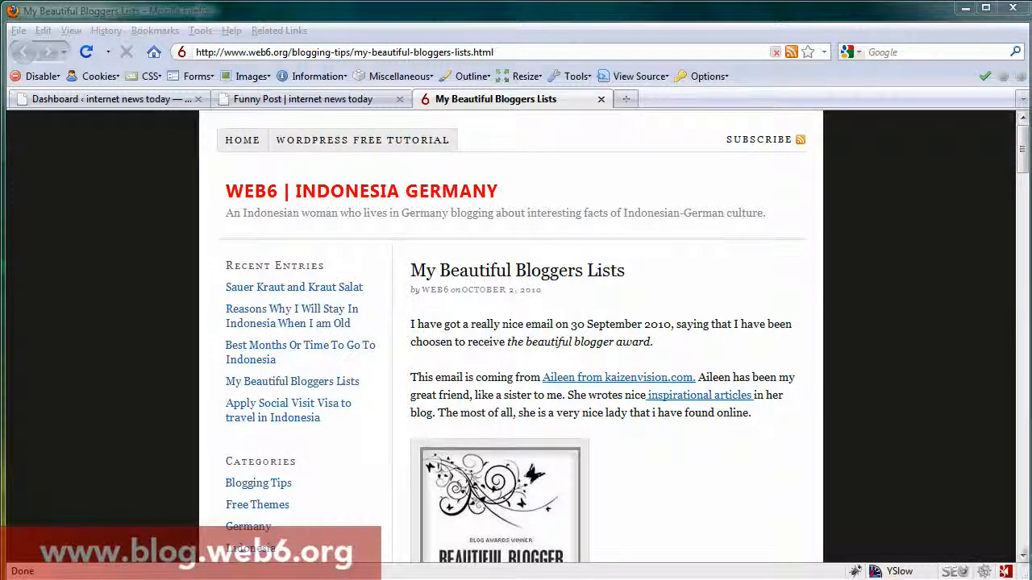
Step: Scroll through the current page and select the blog post's web address in the address bar
scroll(down, 3)
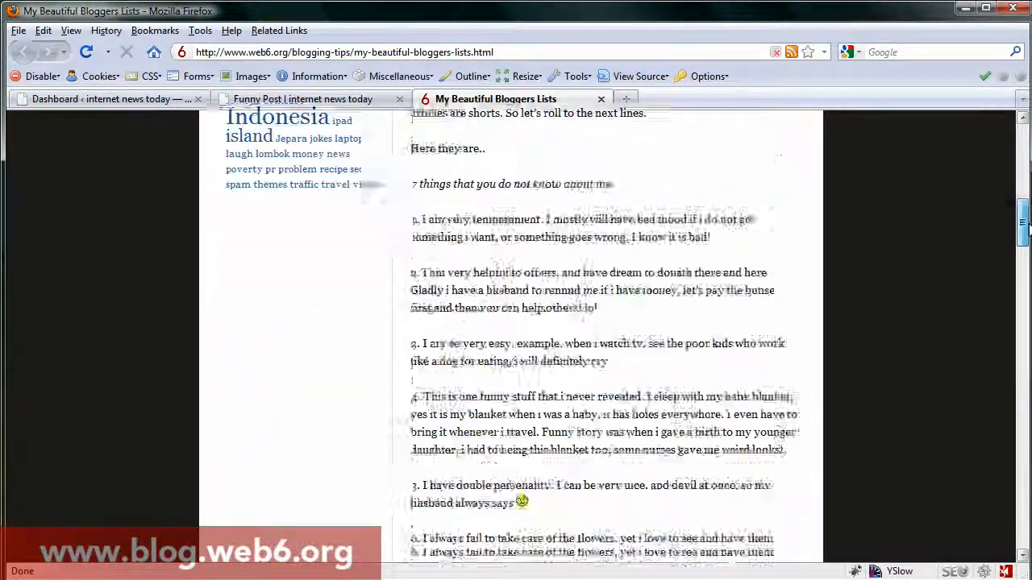
scroll(down, 3)
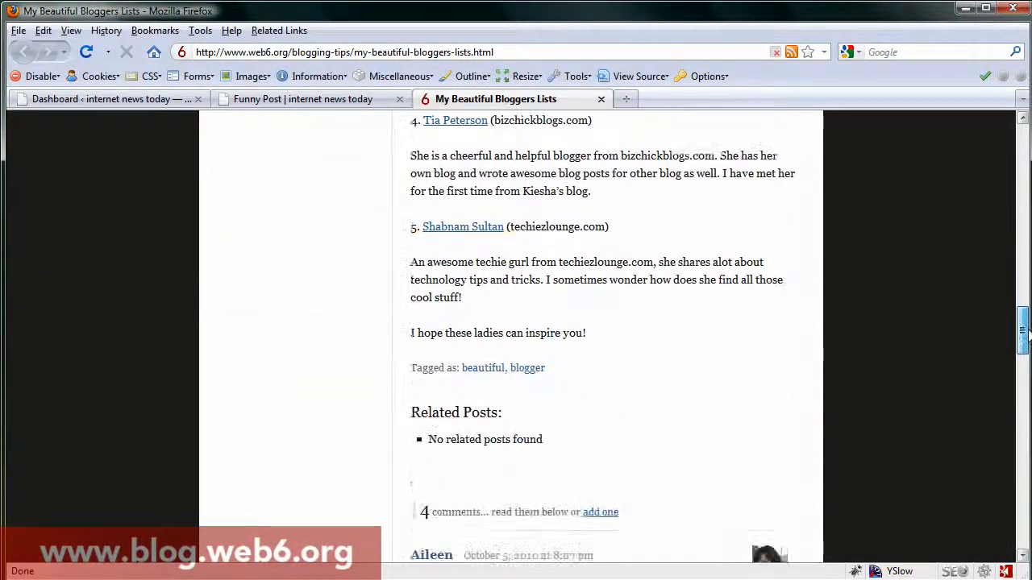
scroll(down, 3)
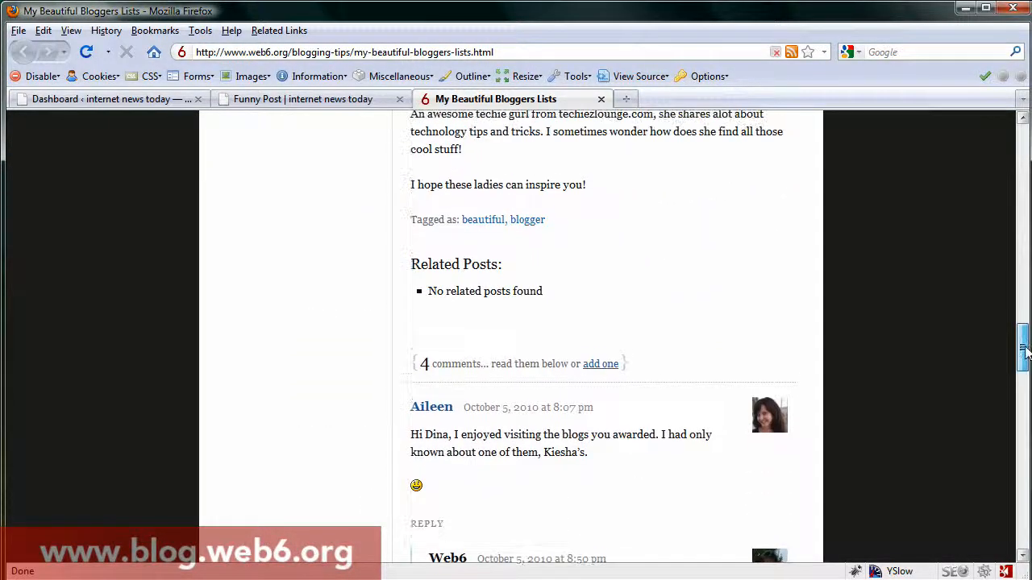
scroll(down, 3)
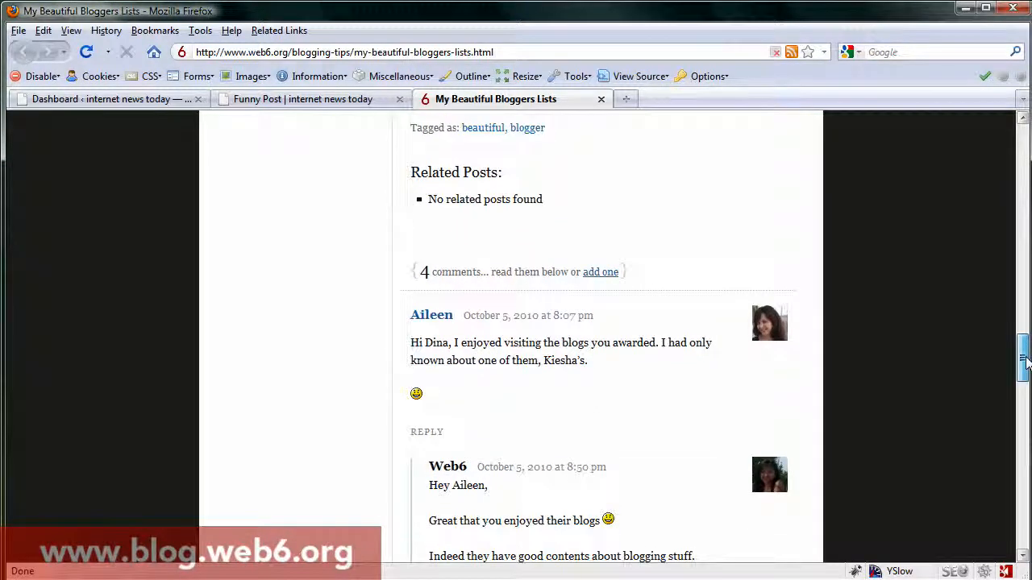
scroll(down, 3)
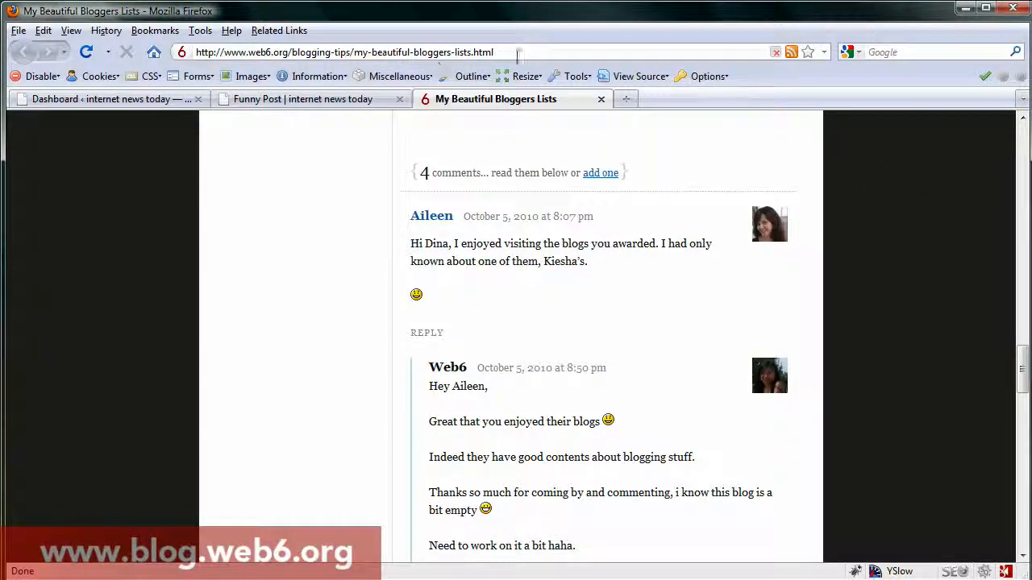
click(345, 51)
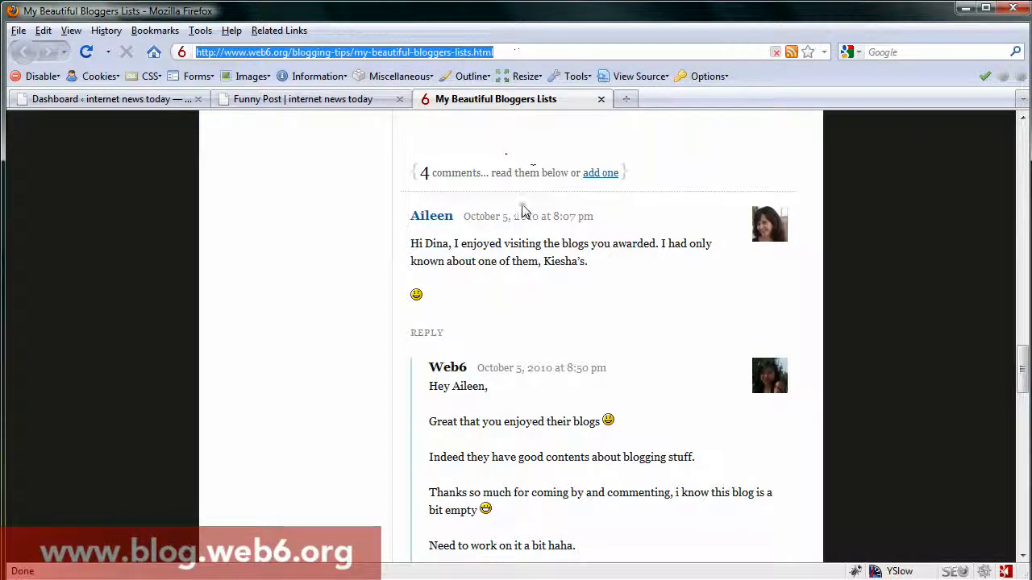
mouse_move(361, 196)
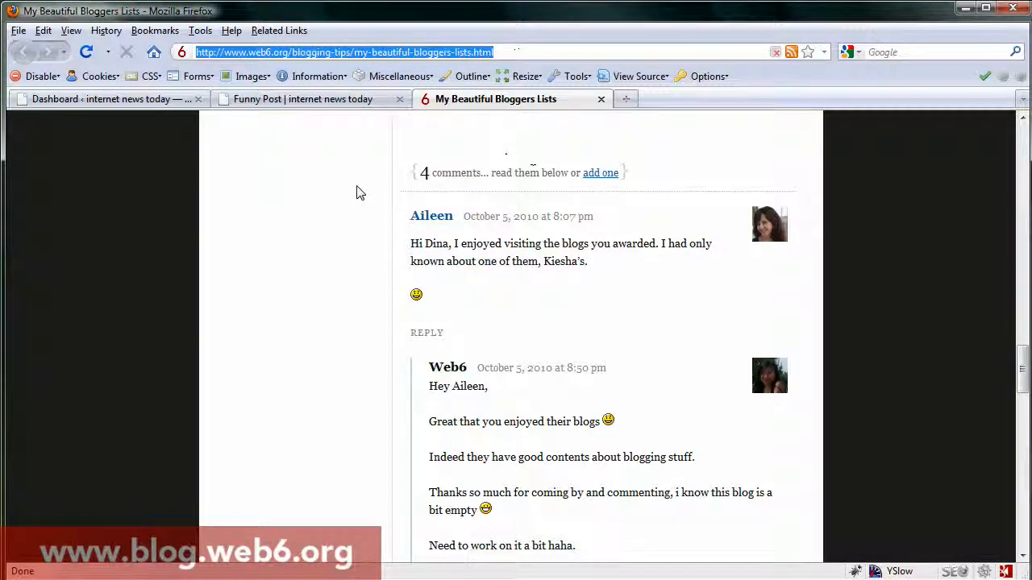
mouse_move(771, 224)
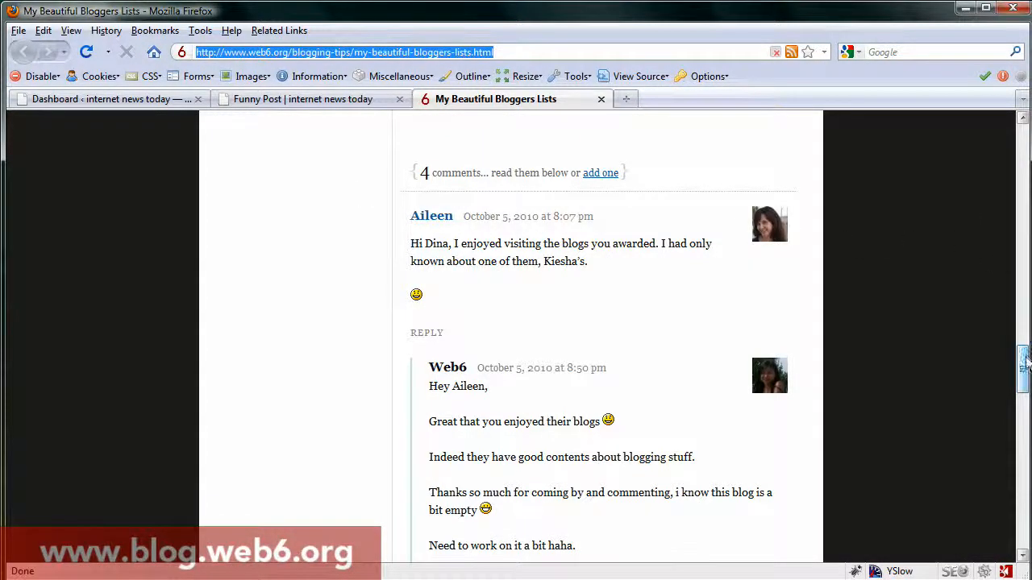
scroll(down, 3)
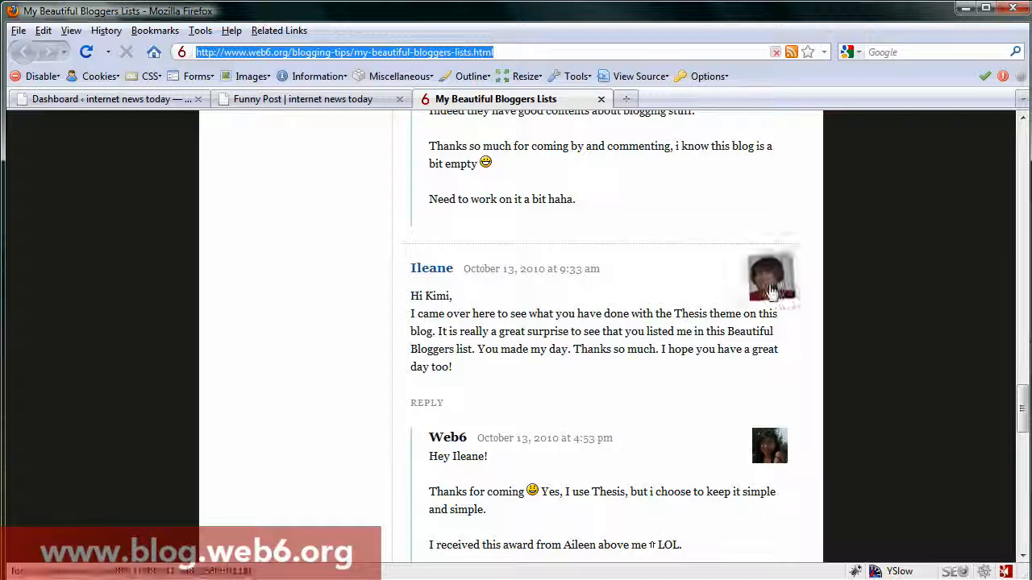
mouse_move(771, 277)
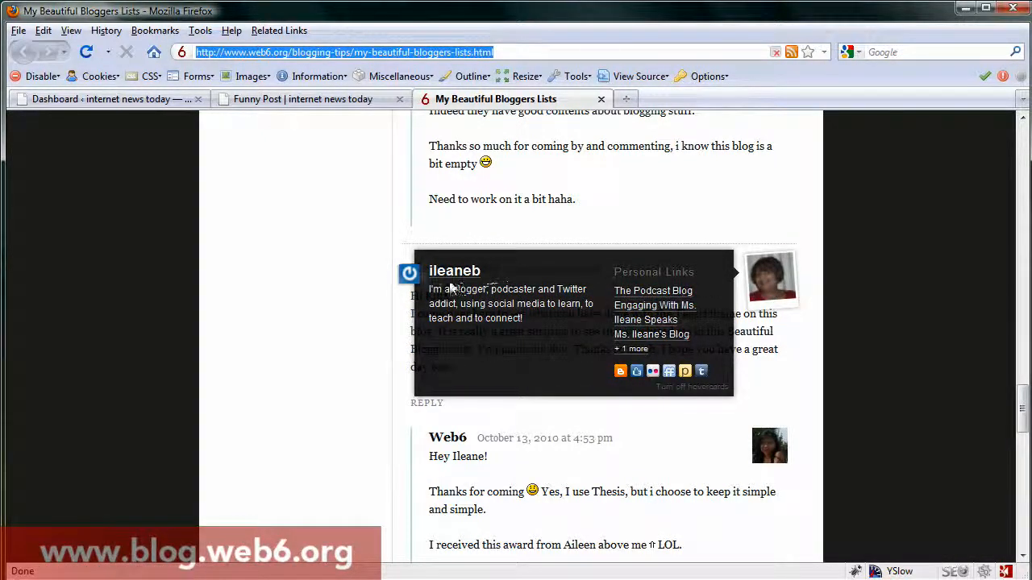
mouse_move(847, 382)
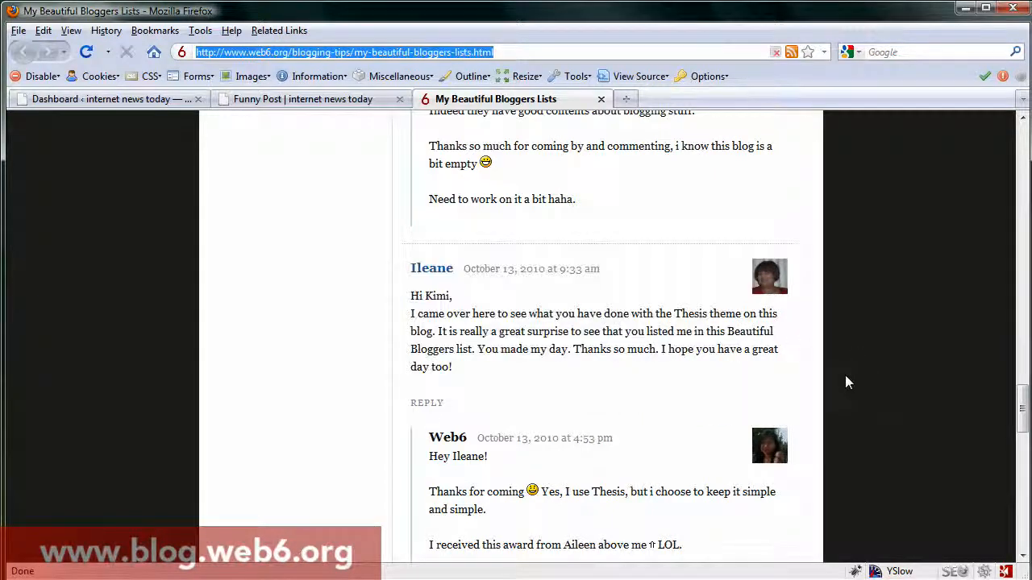
scroll(down, 3)
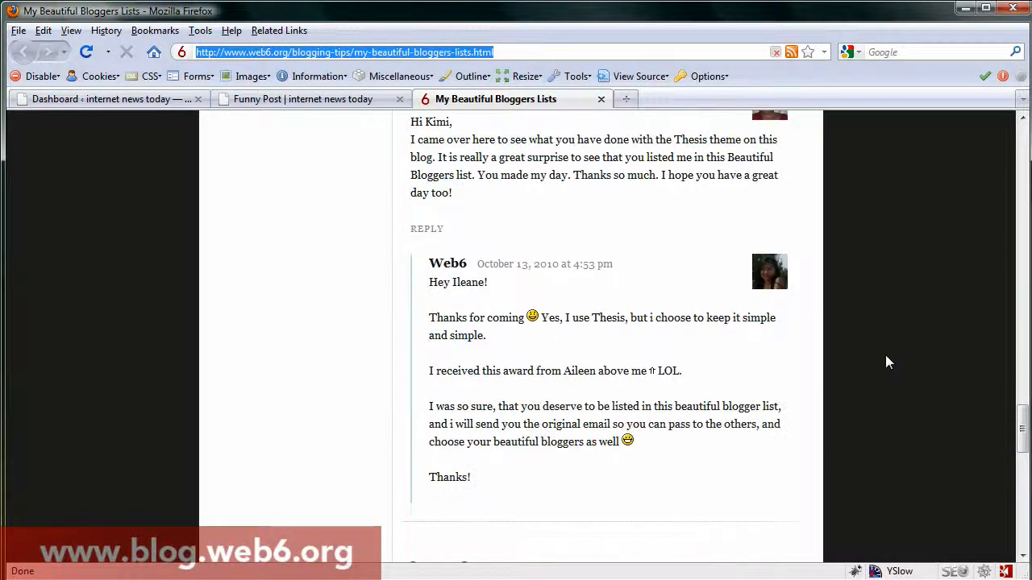
click(307, 98)
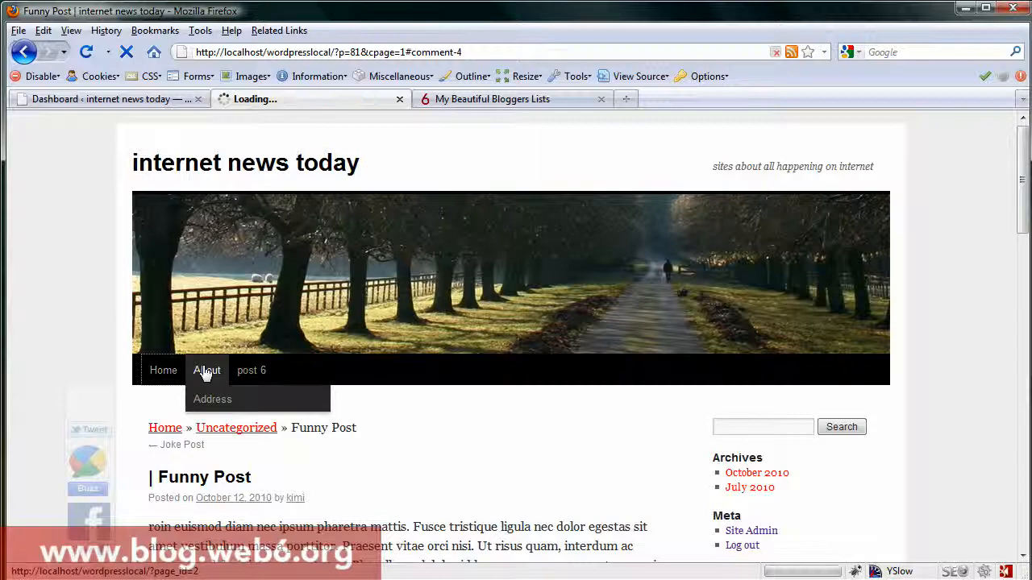
Step: From the local blog's home page, open the Funny Post article and scroll to its comment avatars
click(162, 369)
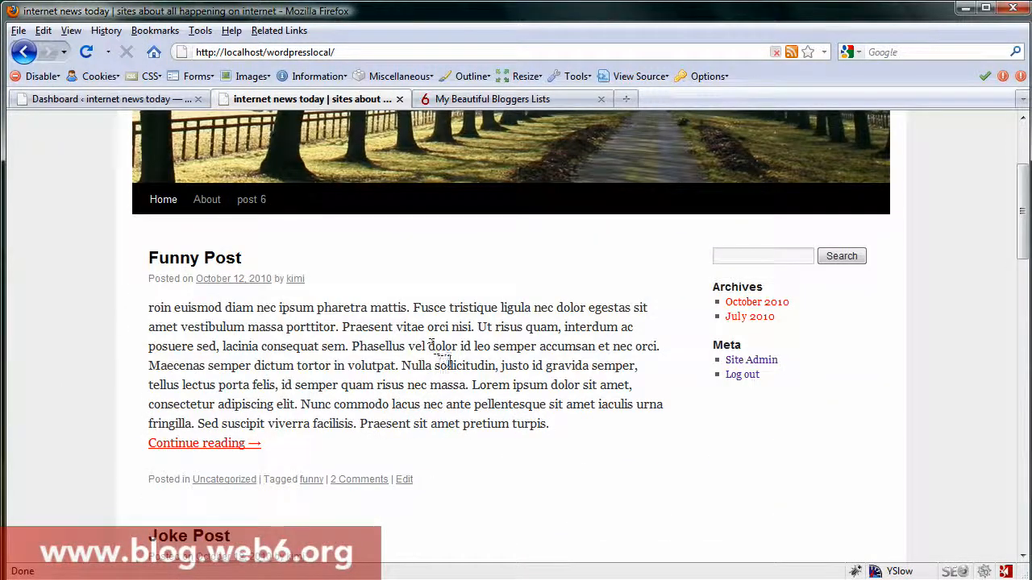
scroll(down, 3)
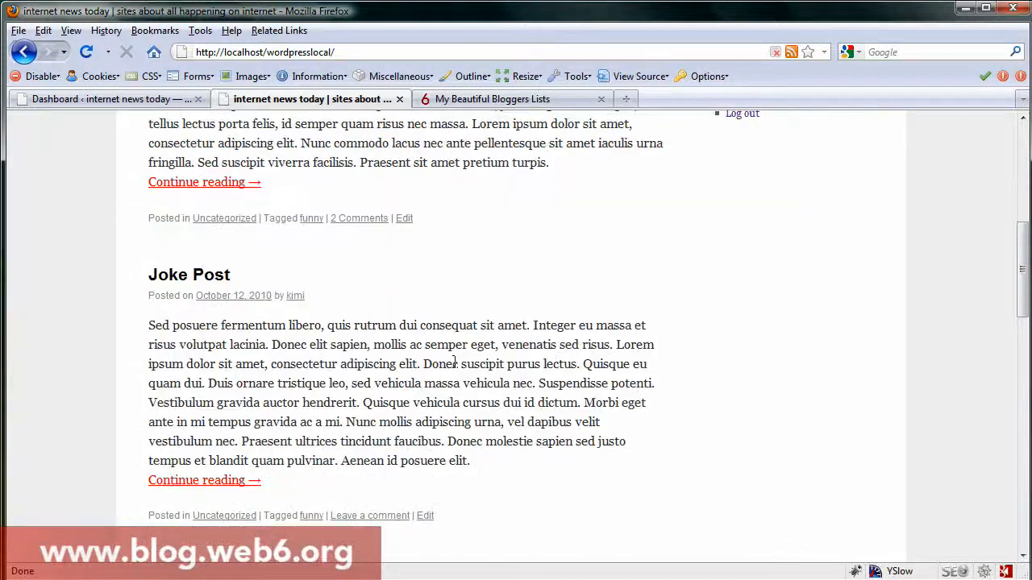
scroll(up, 3)
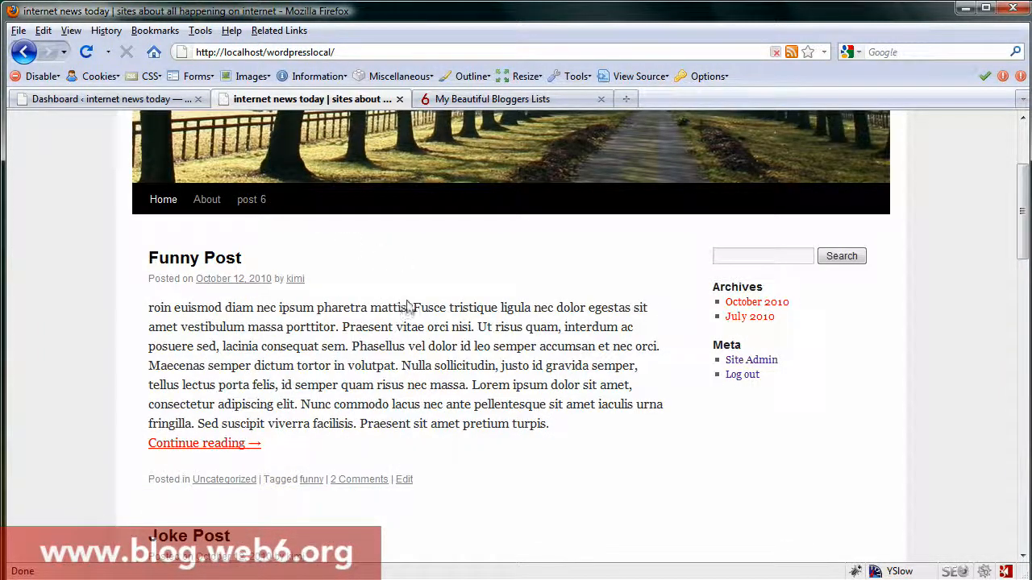
mouse_move(412, 298)
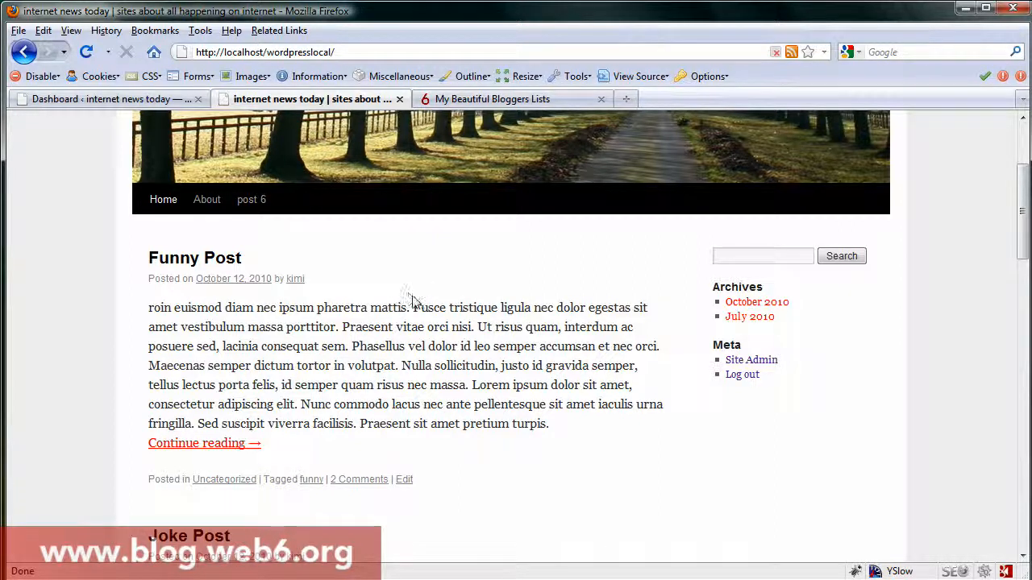
mouse_move(441, 277)
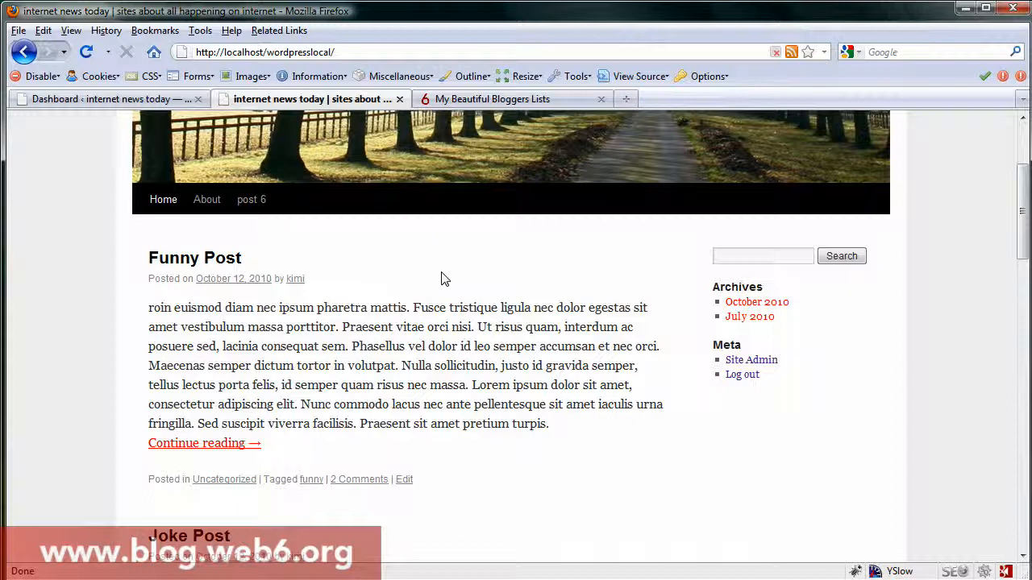
mouse_move(441, 272)
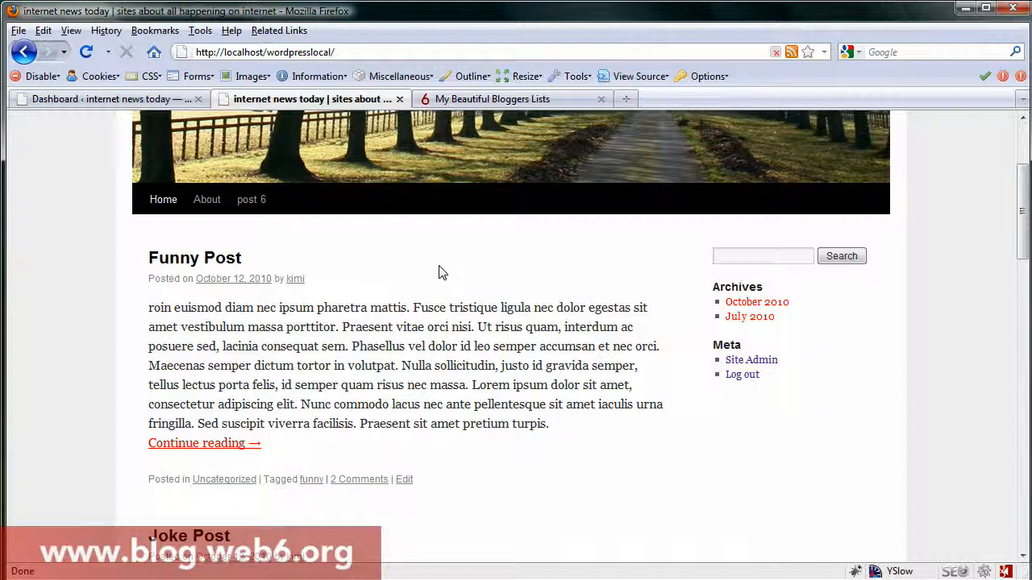
mouse_move(209, 259)
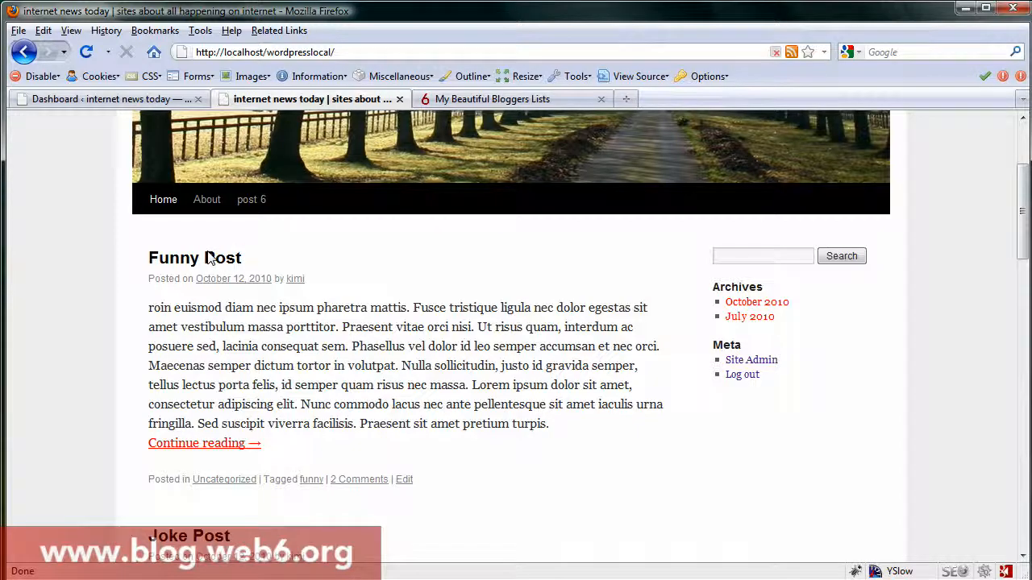
click(193, 258)
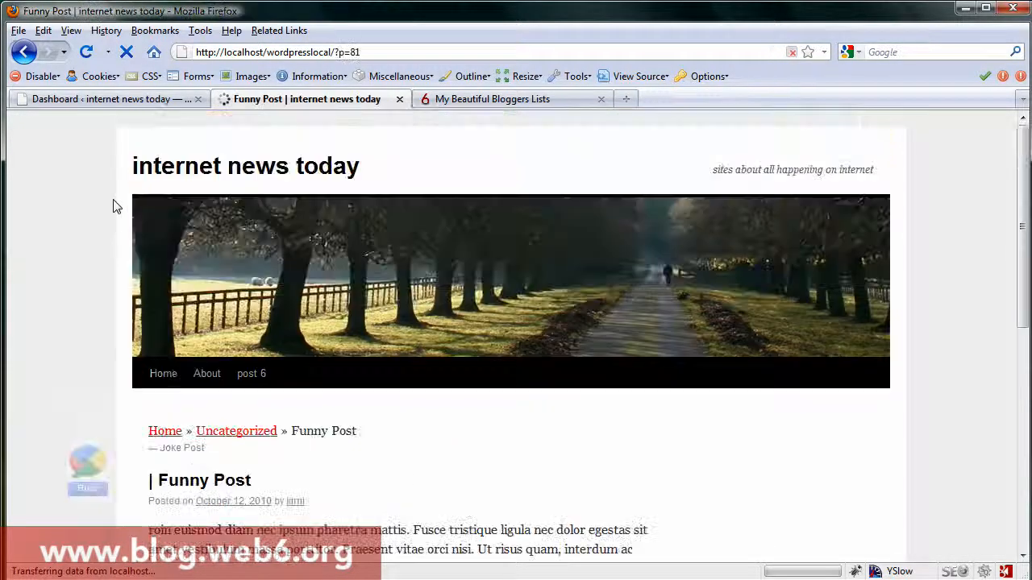
scroll(down, 3)
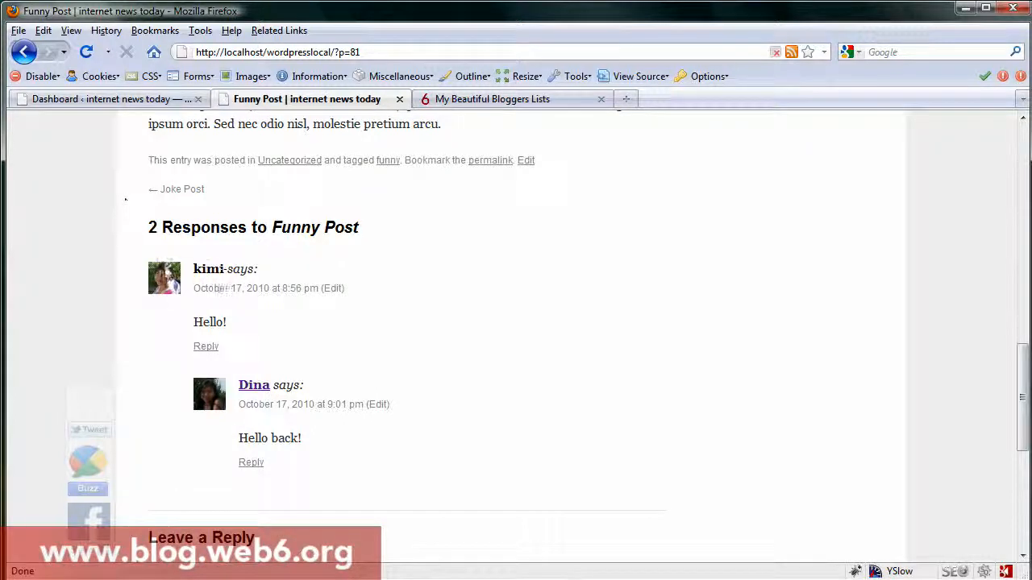
mouse_move(589, 438)
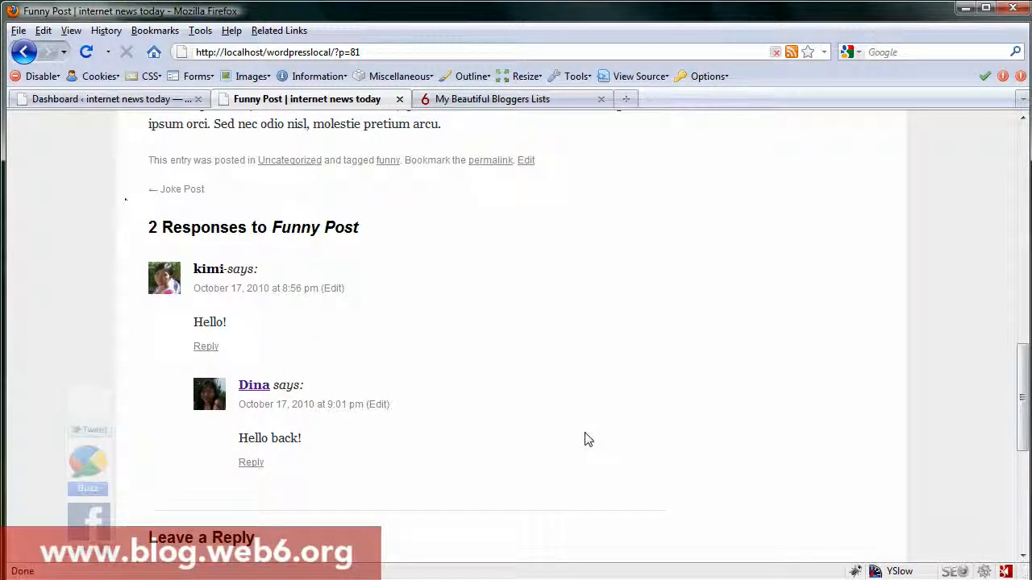
mouse_move(158, 301)
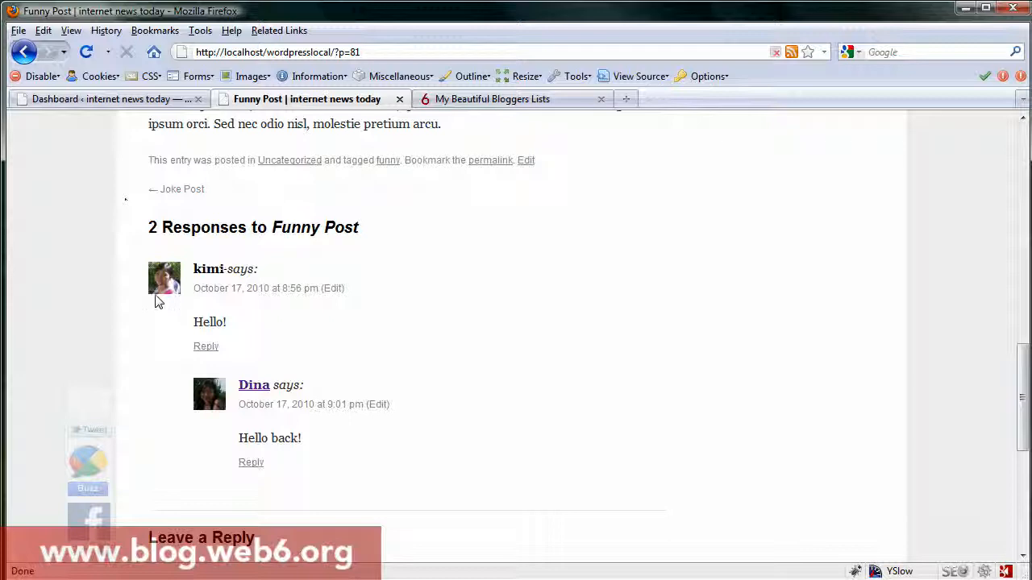
mouse_move(100, 109)
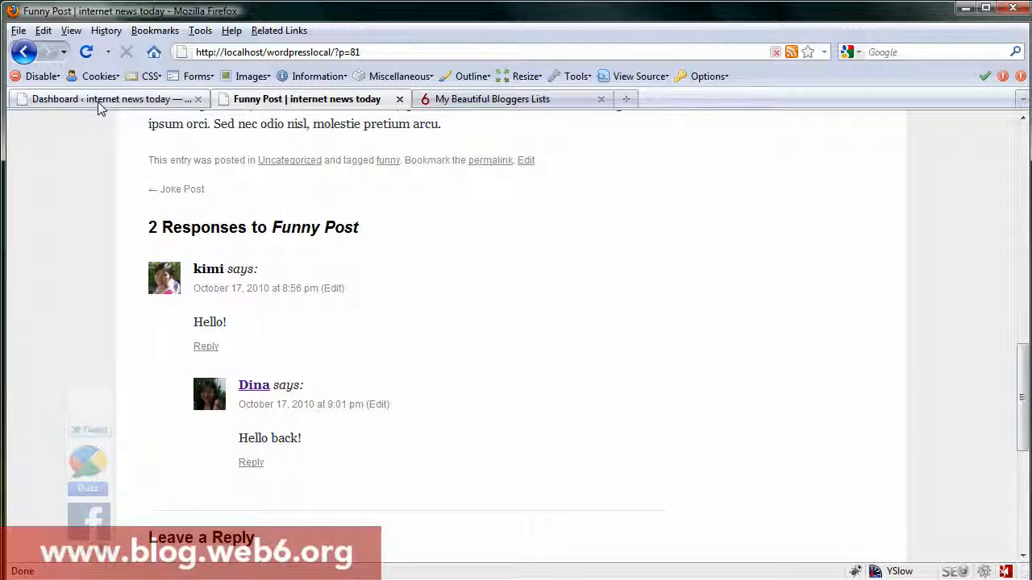
Step: From the dashboard, go to Appearance > Editor and load Twenty Ten's Theme Functions (functions.php)
click(105, 99)
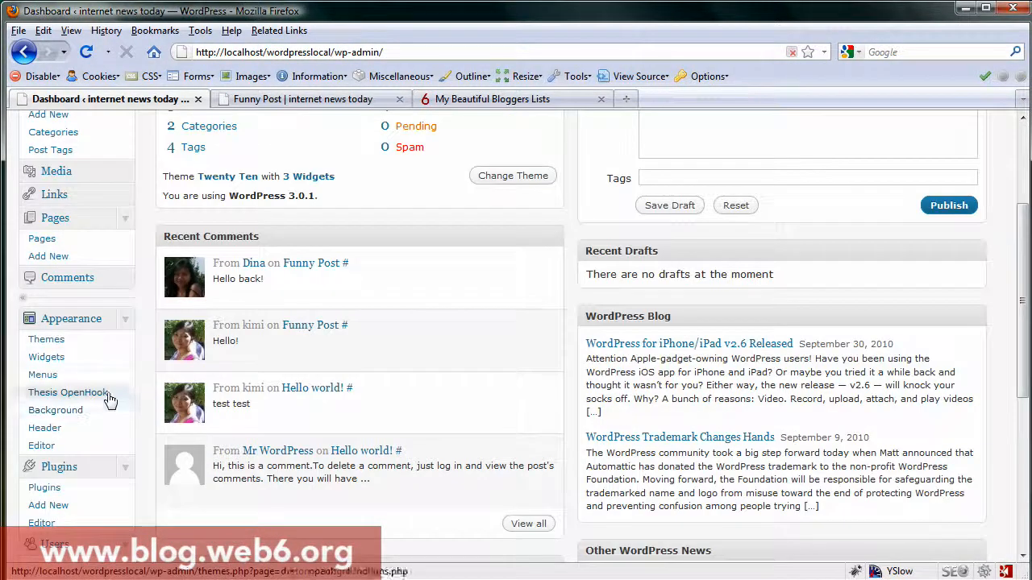
click(42, 445)
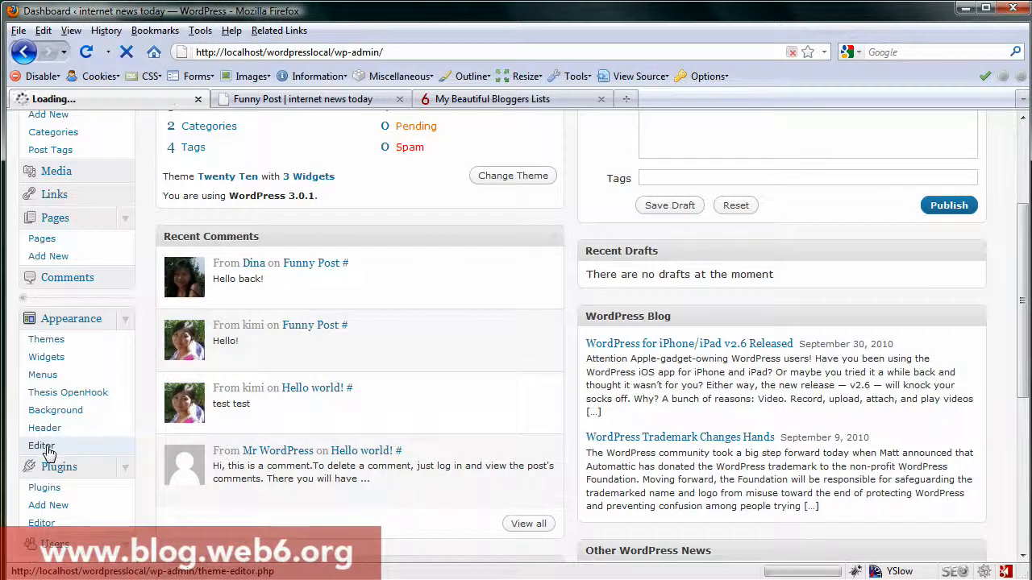
click(42, 445)
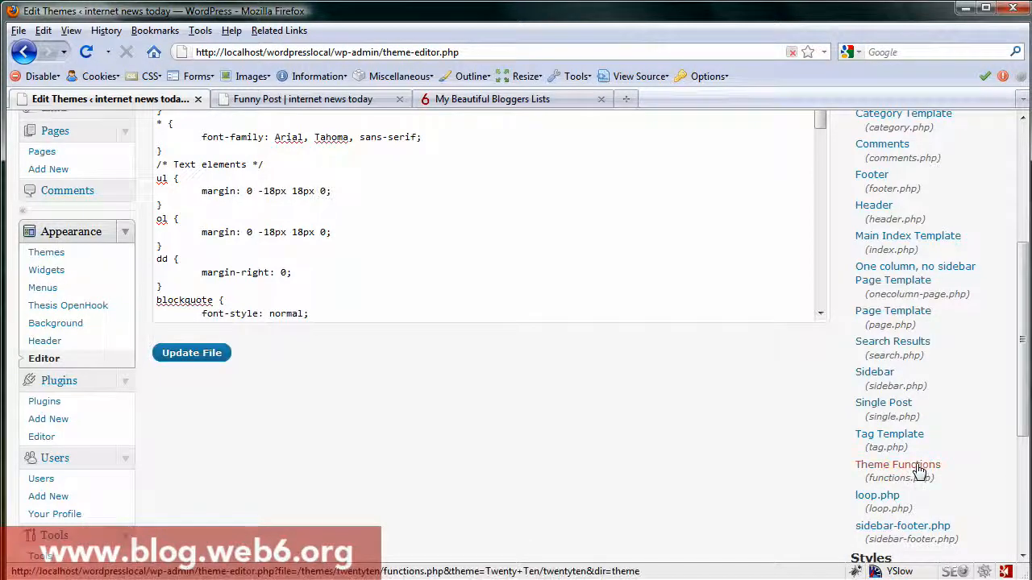
click(896, 464)
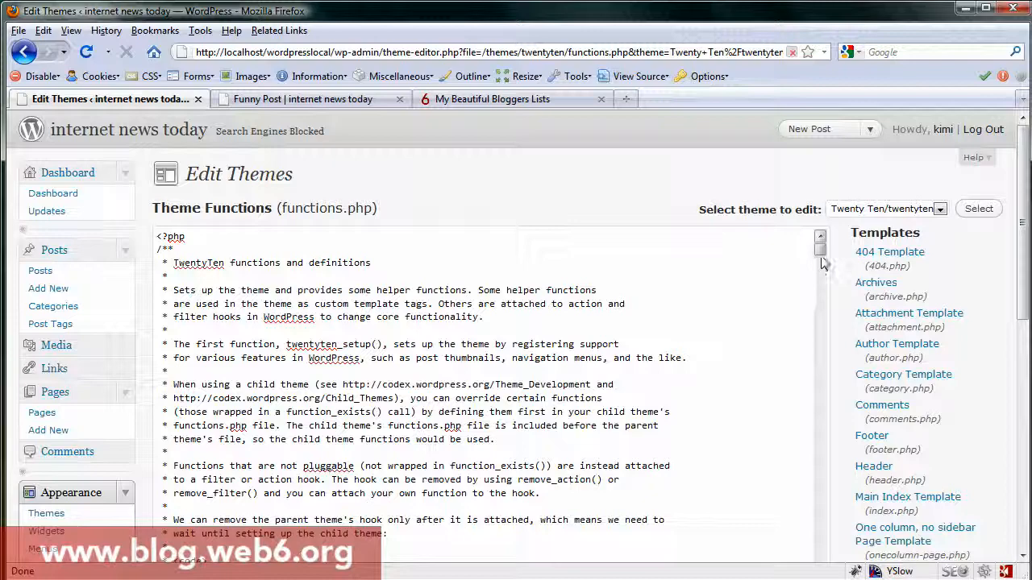
Step: Above twentyten_setup, add the '//adding hovercards gravatar' comment and wp_enqueue_script('gprofiles', ...) loading gprofiles.js with jQuery
scroll(down, 3)
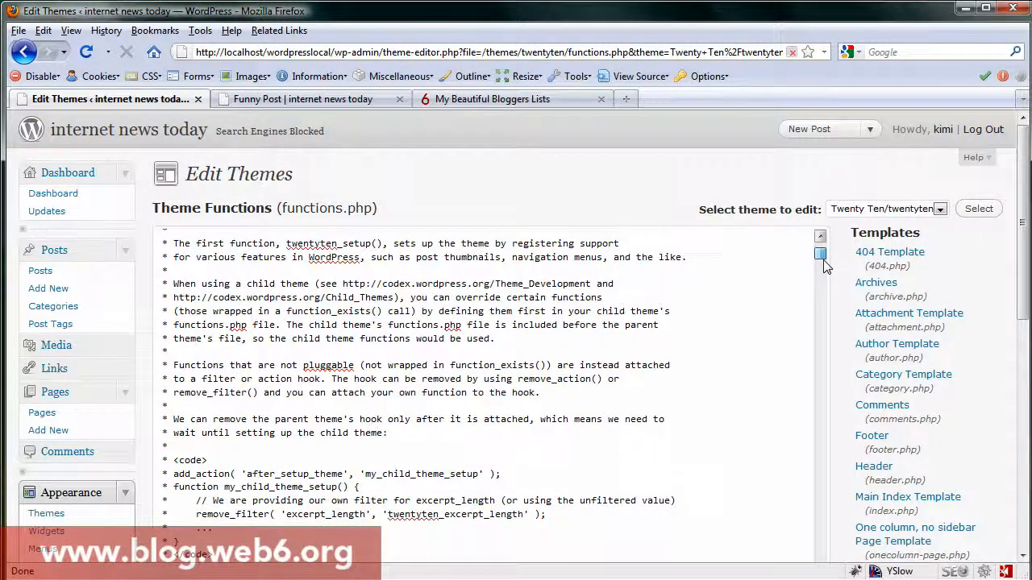
scroll(down, 3)
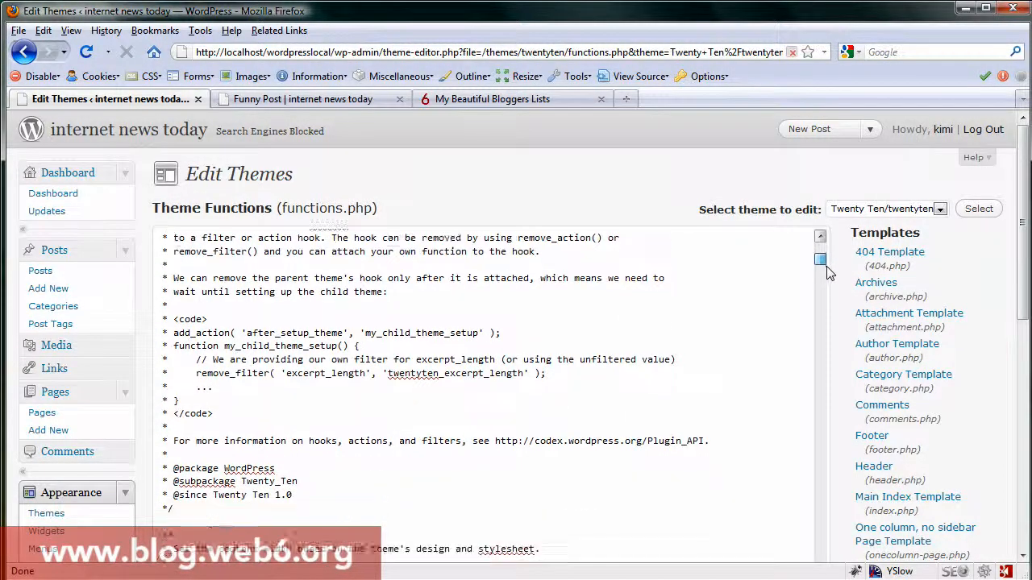
scroll(up, 3)
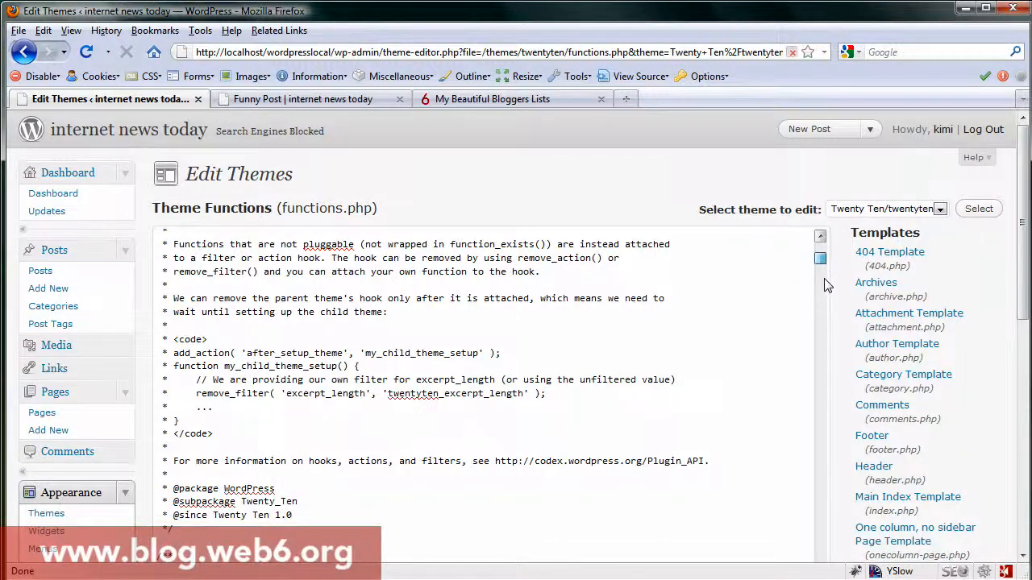
scroll(down, 3)
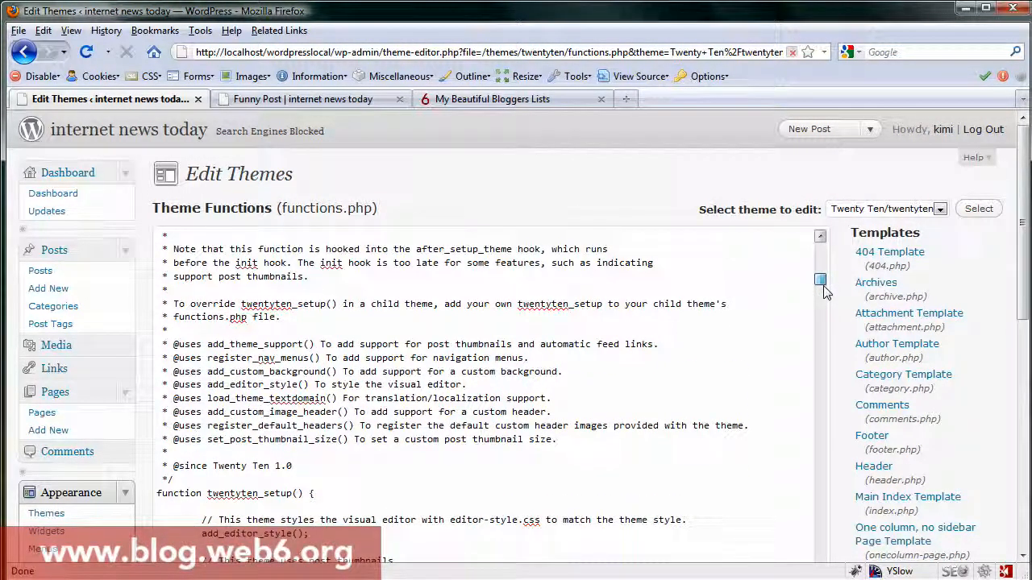
scroll(up, 3)
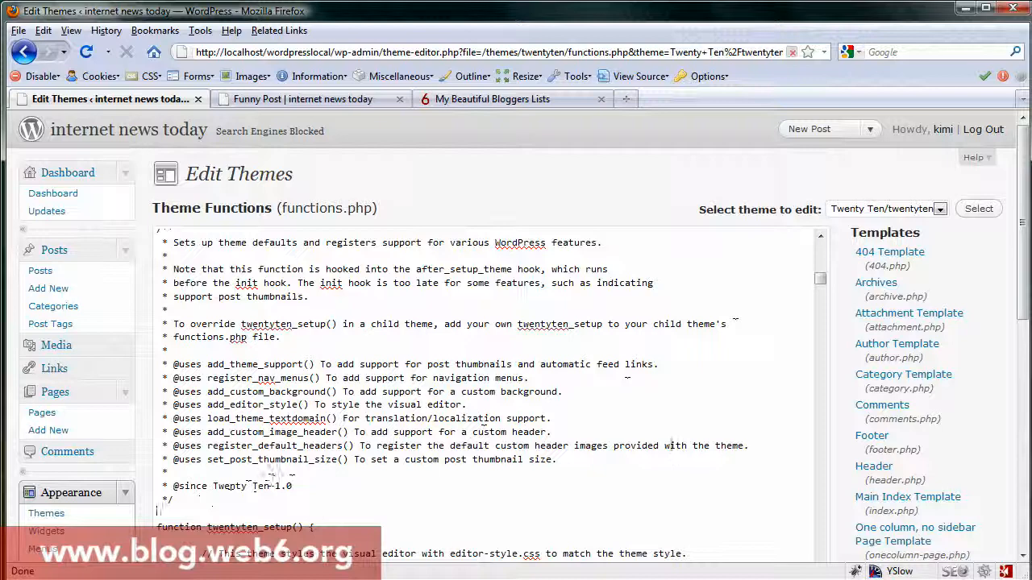
scroll(down, 3)
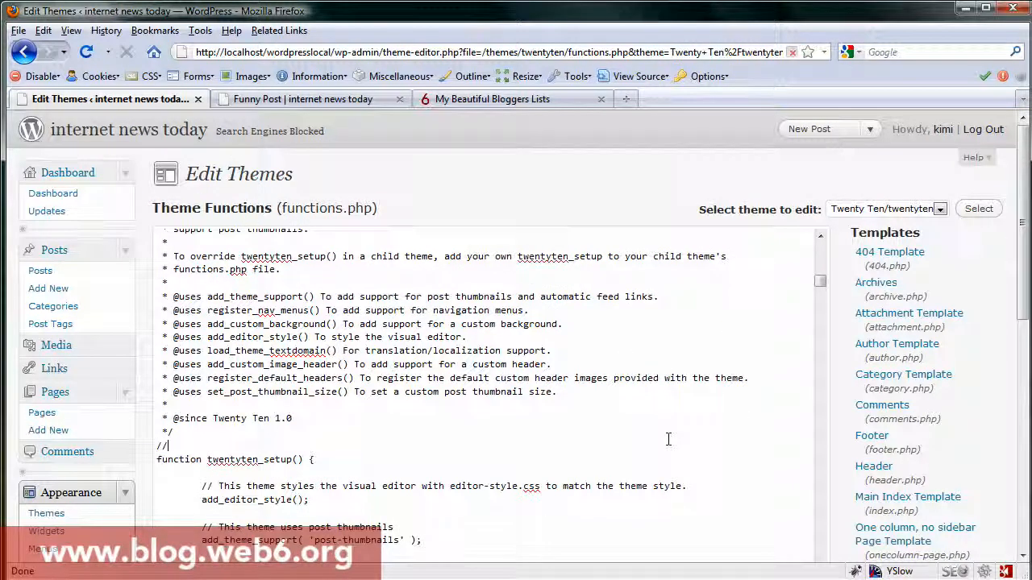
text(adding how)
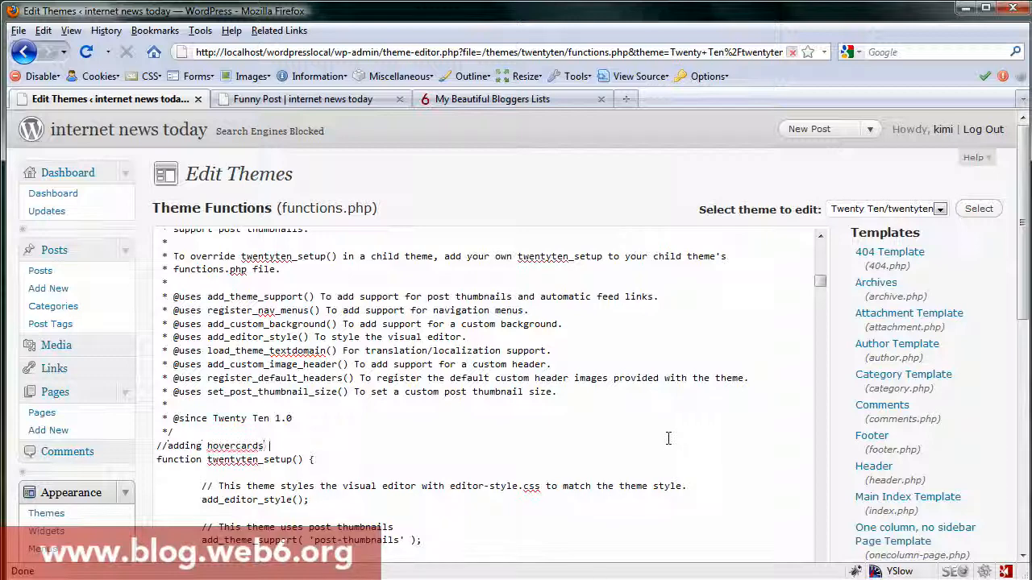
text(avatar)
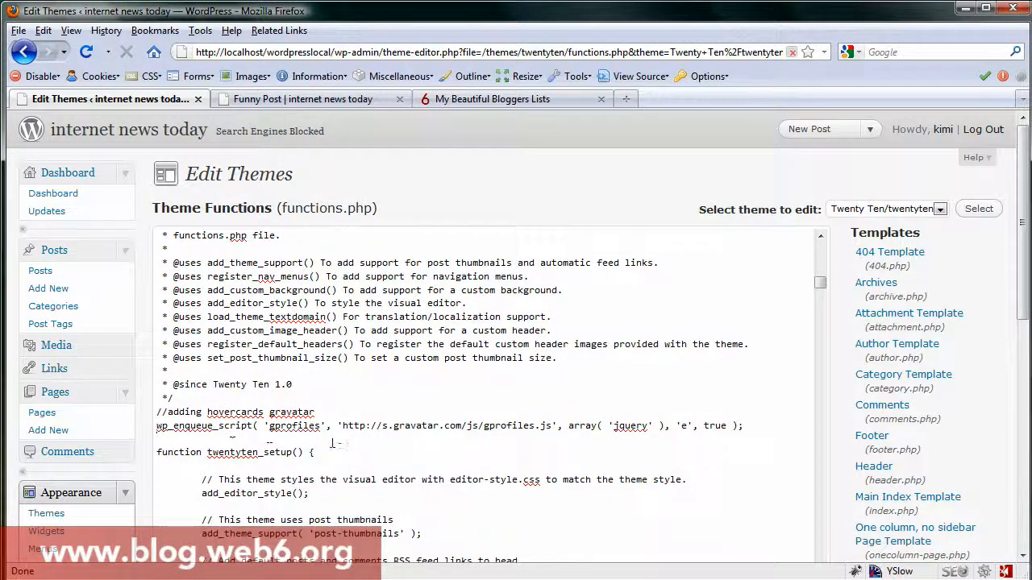
scroll(down, 3)
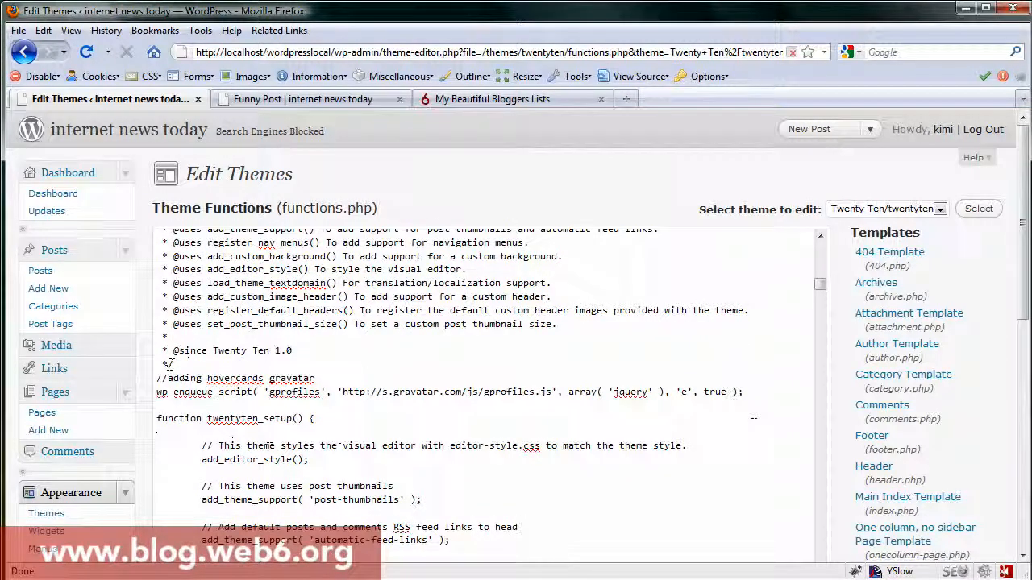
scroll(down, 3)
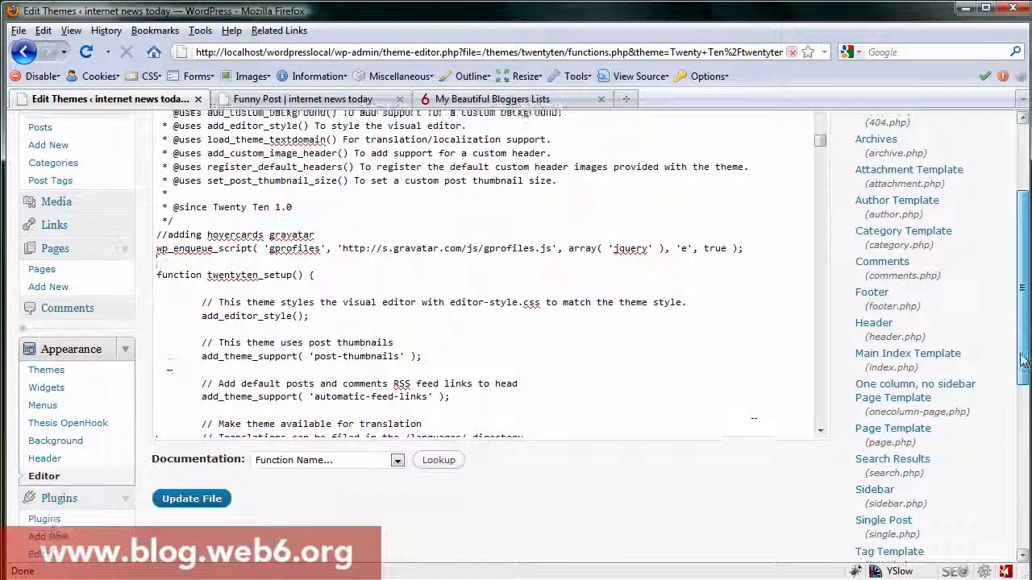
Step: Update the file, confirm 'File edited successfully', and return to the Funny Post tab
click(191, 498)
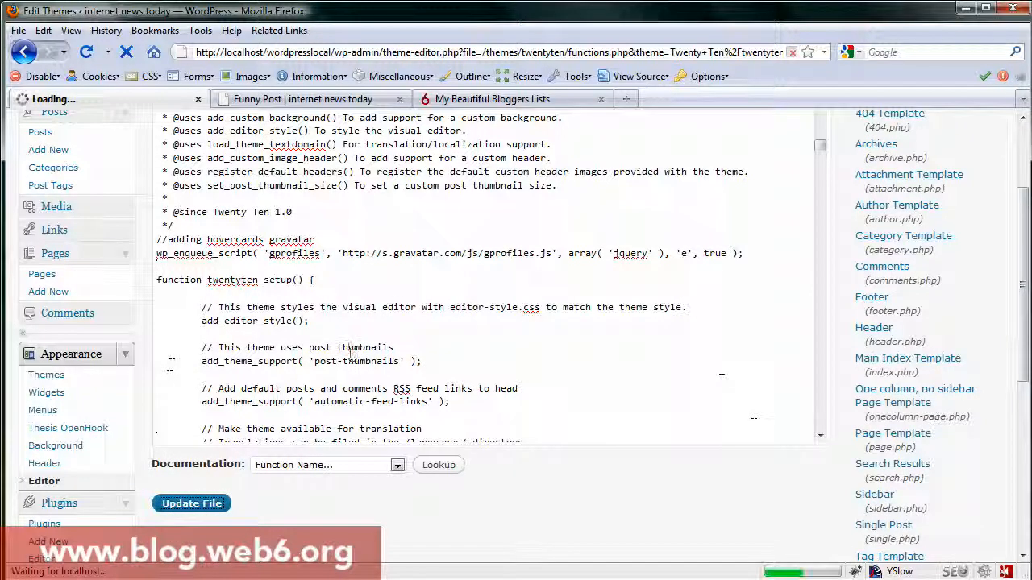
click(190, 503)
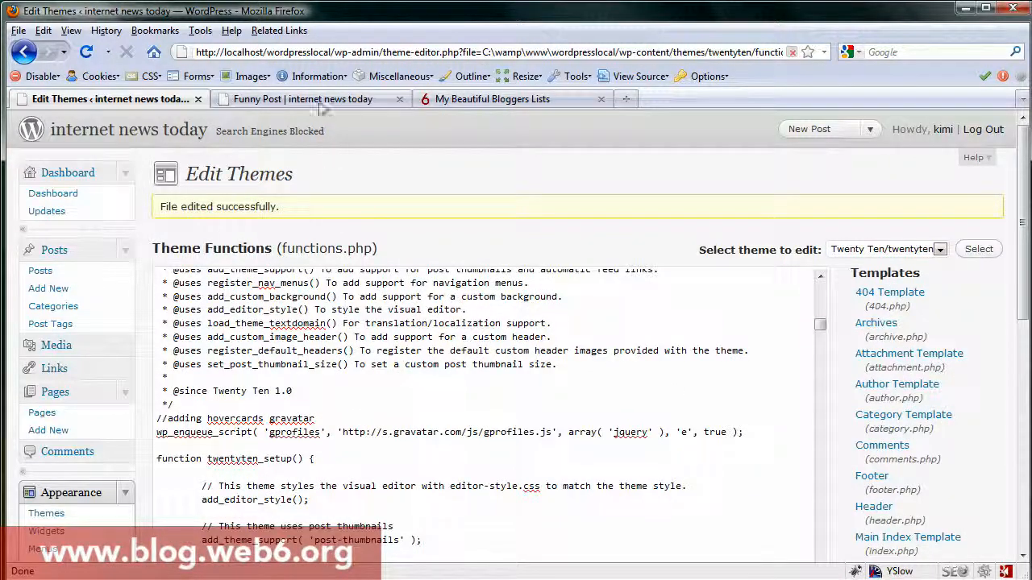
click(303, 98)
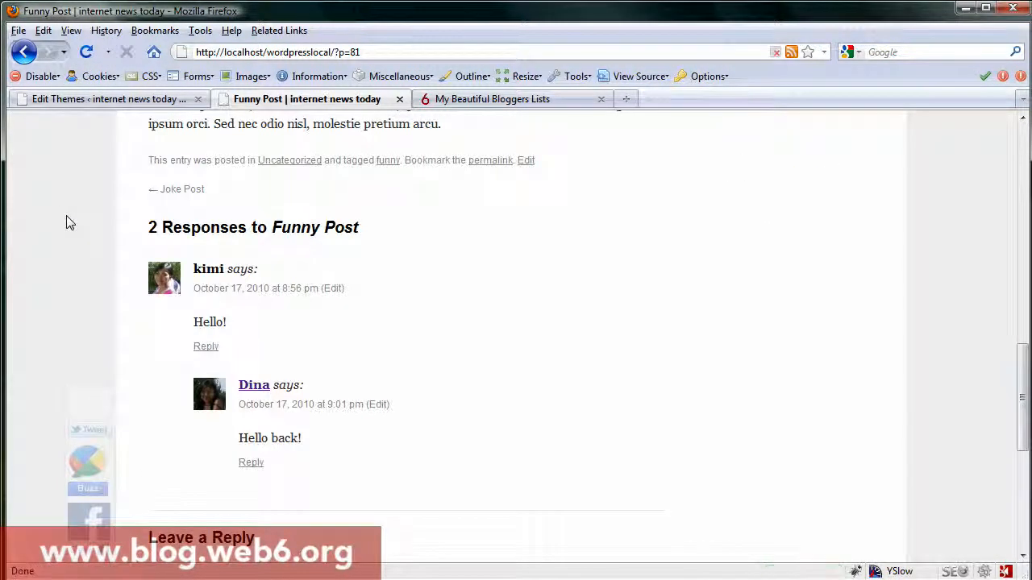
mouse_move(164, 281)
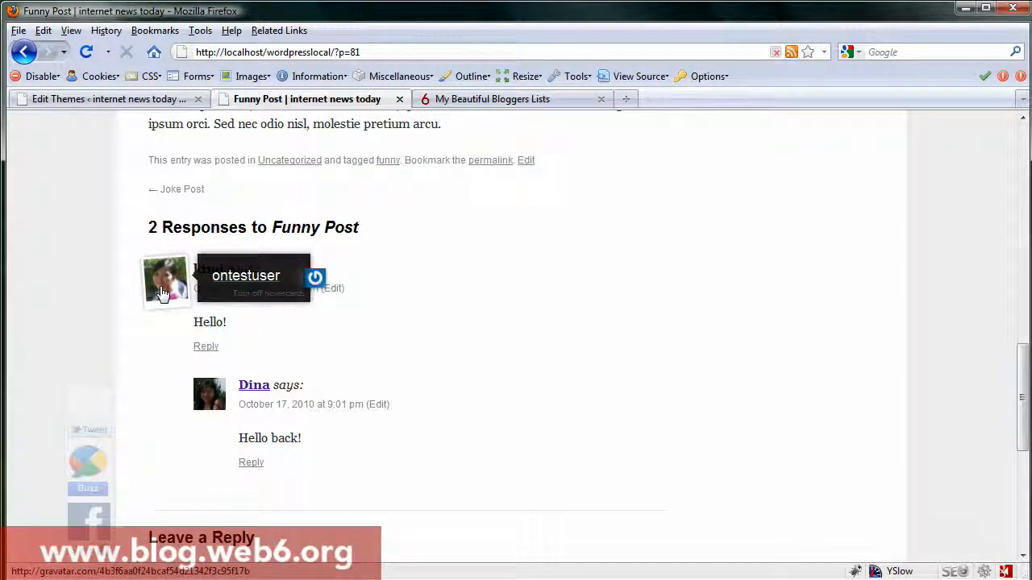
mouse_move(210, 395)
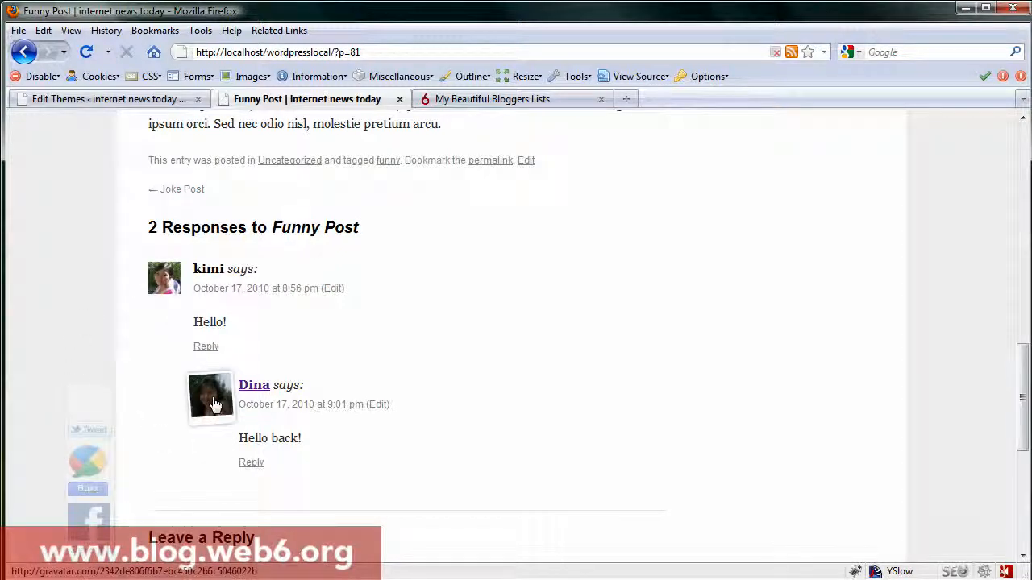
mouse_move(213, 397)
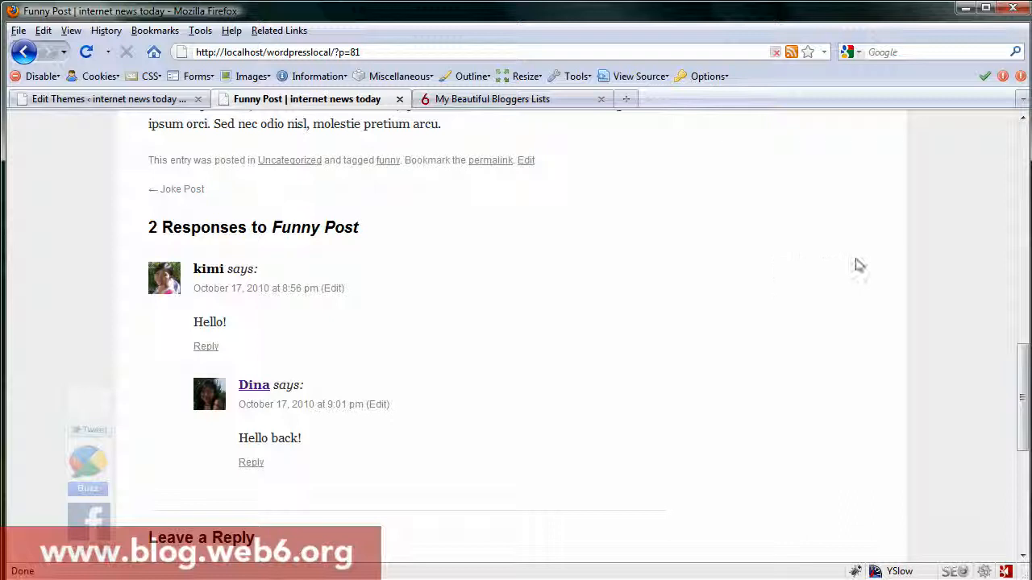
mouse_move(874, 284)
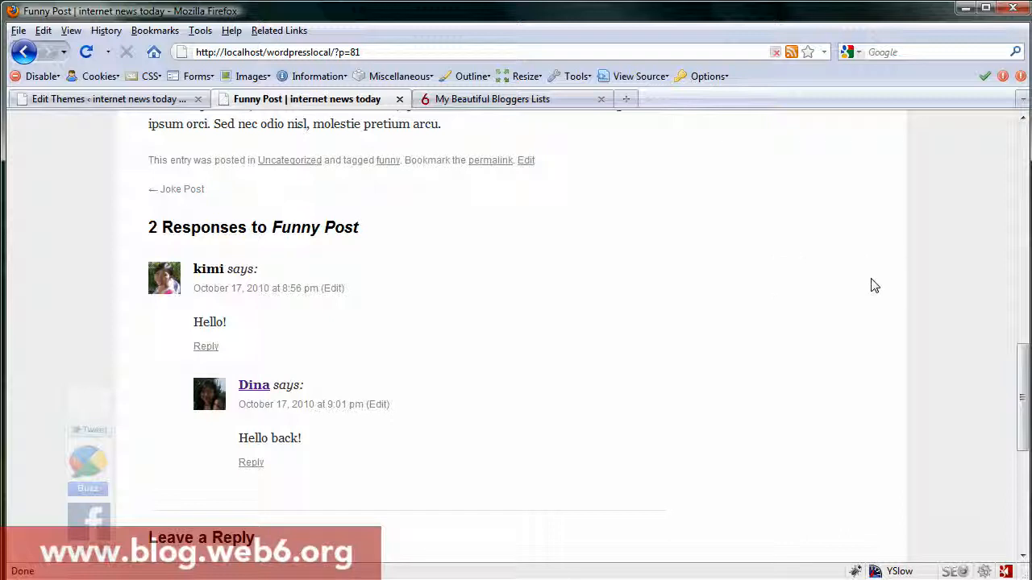